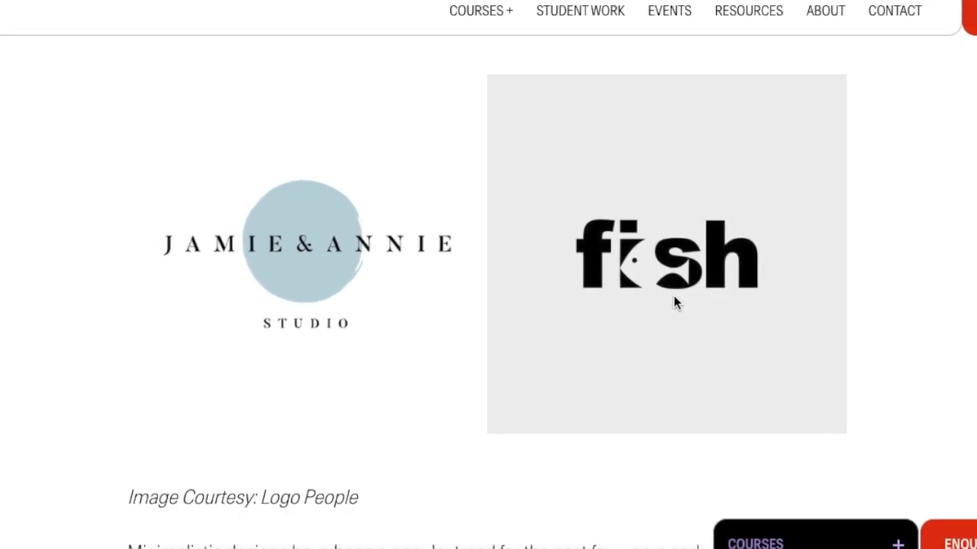
Scroll the blog article past the example logos to the minimalism paragraph
{"action": "scroll", "scroll_direction": "down", "scroll_amount": 3}
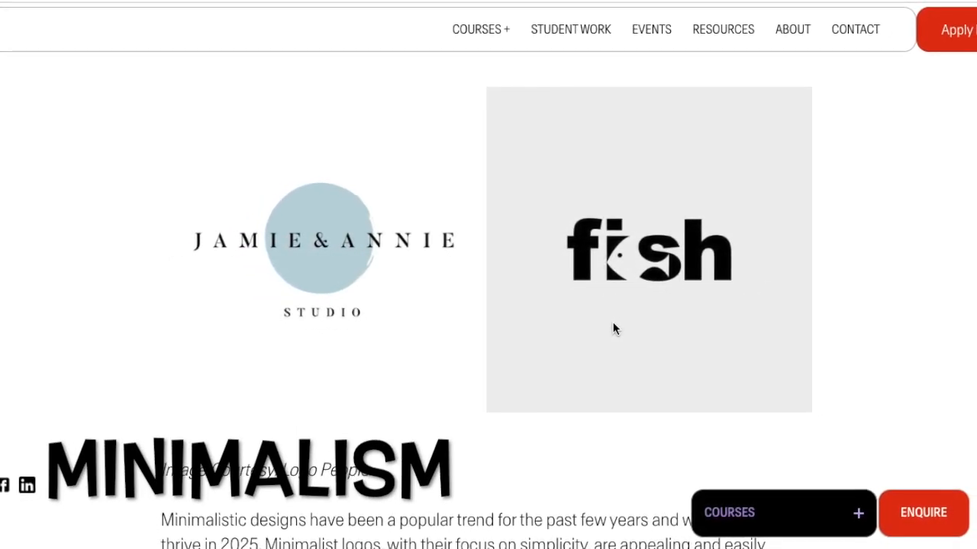
{"action": "scroll", "scroll_direction": "down", "scroll_amount": 3}
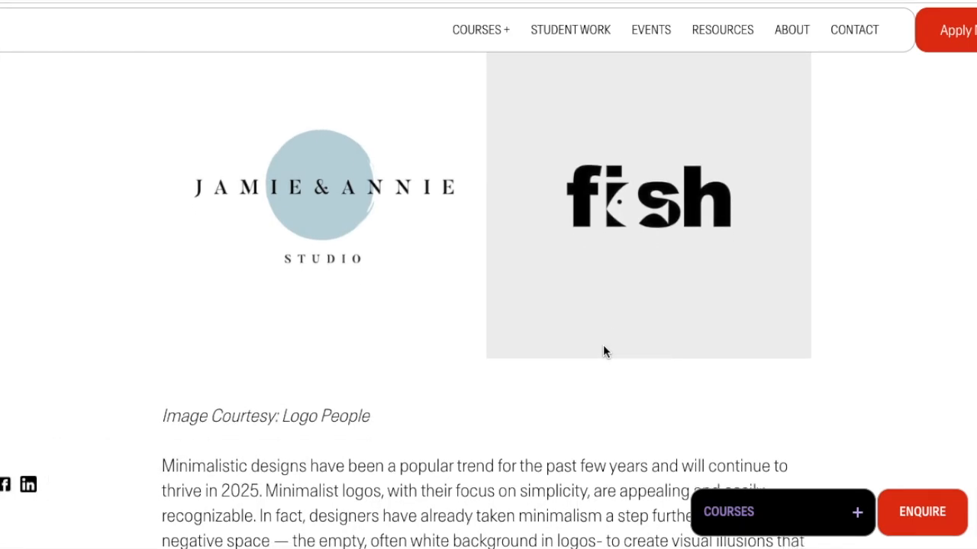
{"action": "scroll", "scroll_direction": "down", "scroll_amount": 3}
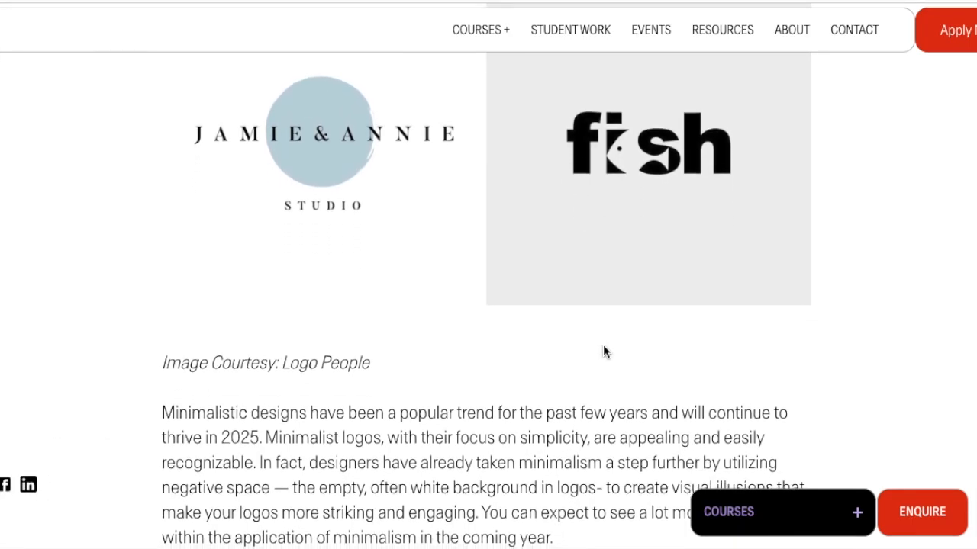
{"action": "scroll", "scroll_direction": "down", "scroll_amount": 3}
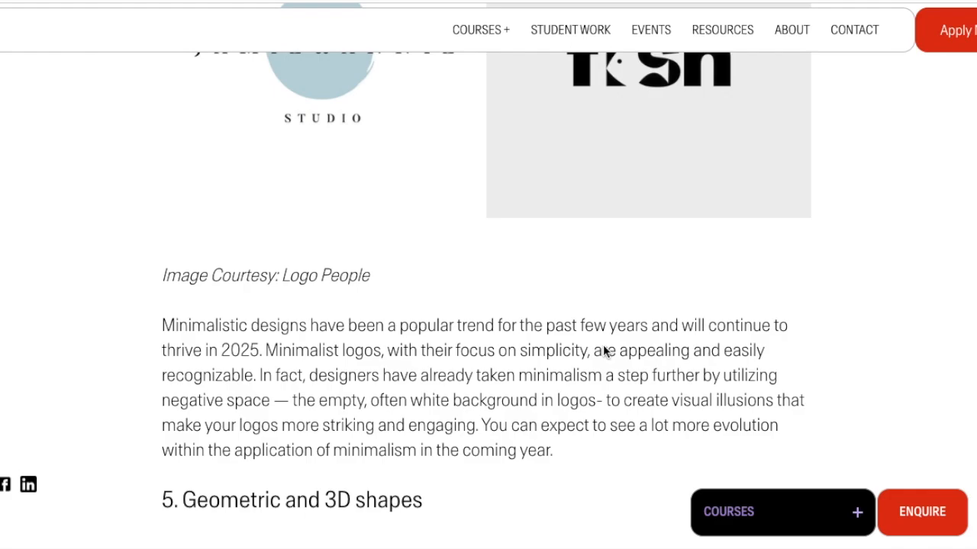
{"action": "scroll", "scroll_direction": "down", "scroll_amount": 3}
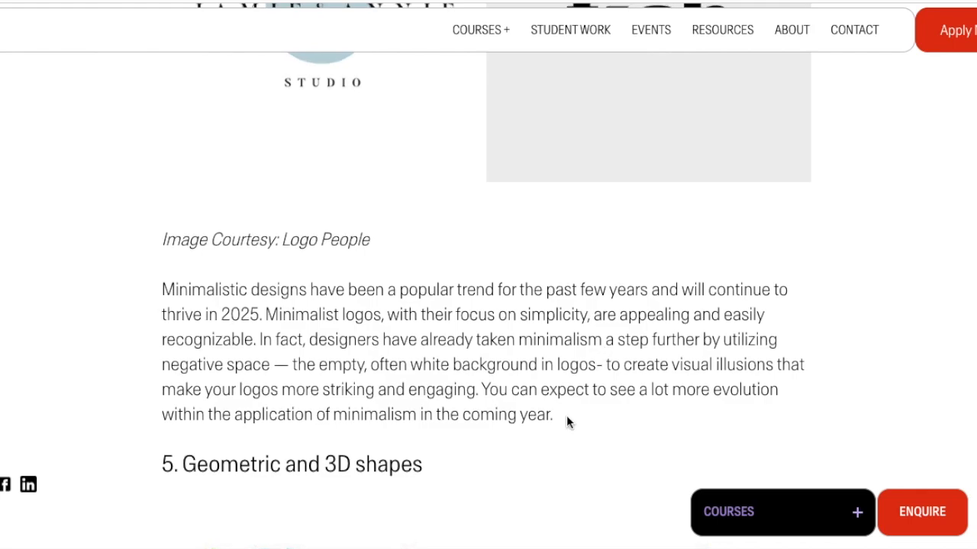
{"action": "mouse_move", "coordinate": [647, 342]}
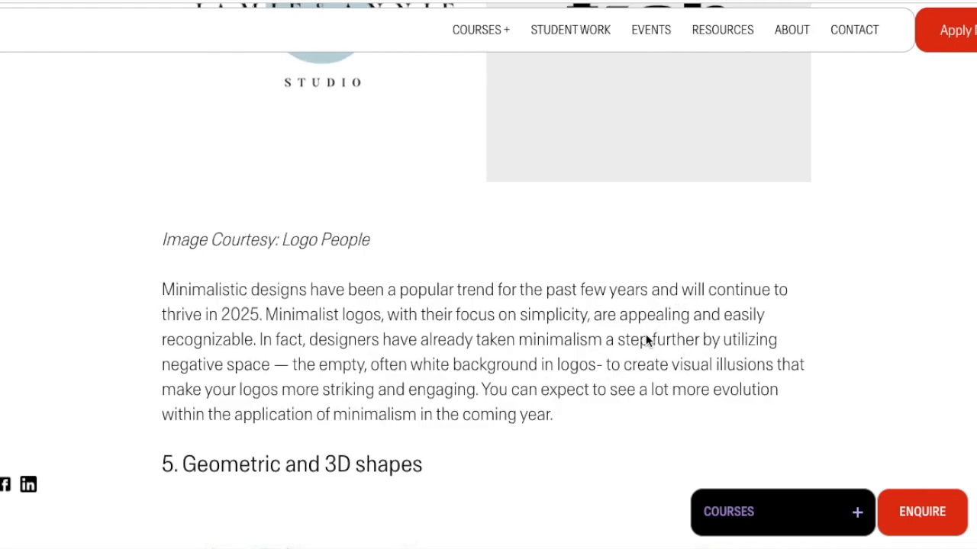
{"action": "mouse_move", "coordinate": [644, 342]}
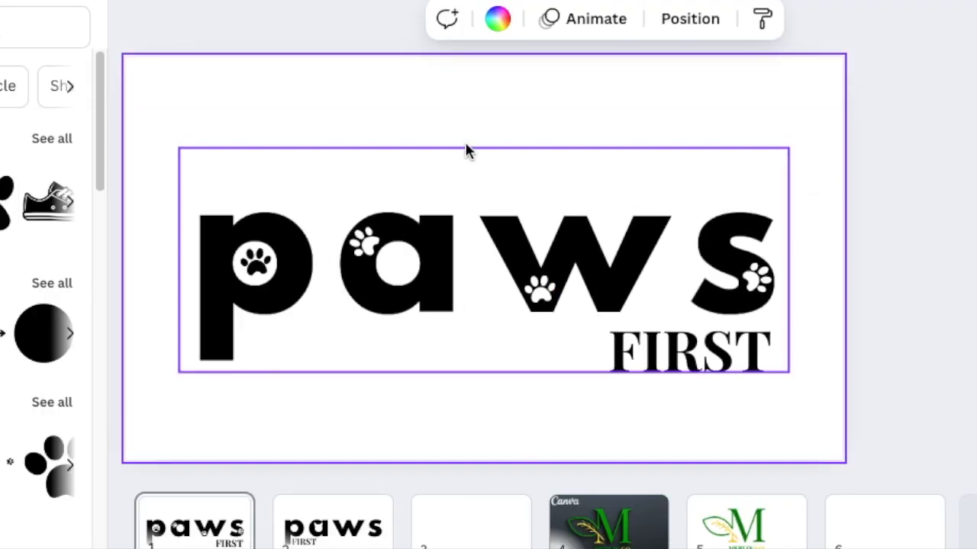
{"action": "mouse_move", "coordinate": [367, 267]}
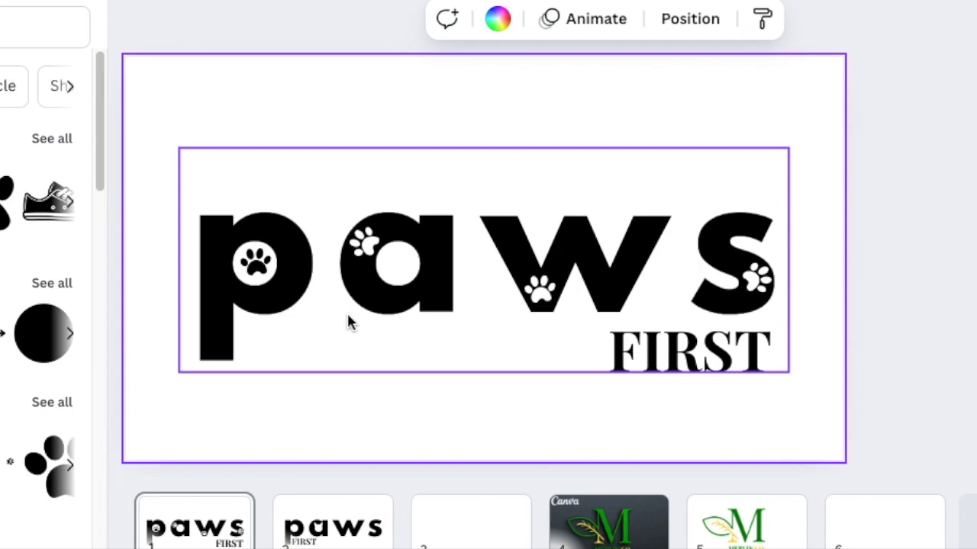
{"action": "mouse_move", "coordinate": [399, 256]}
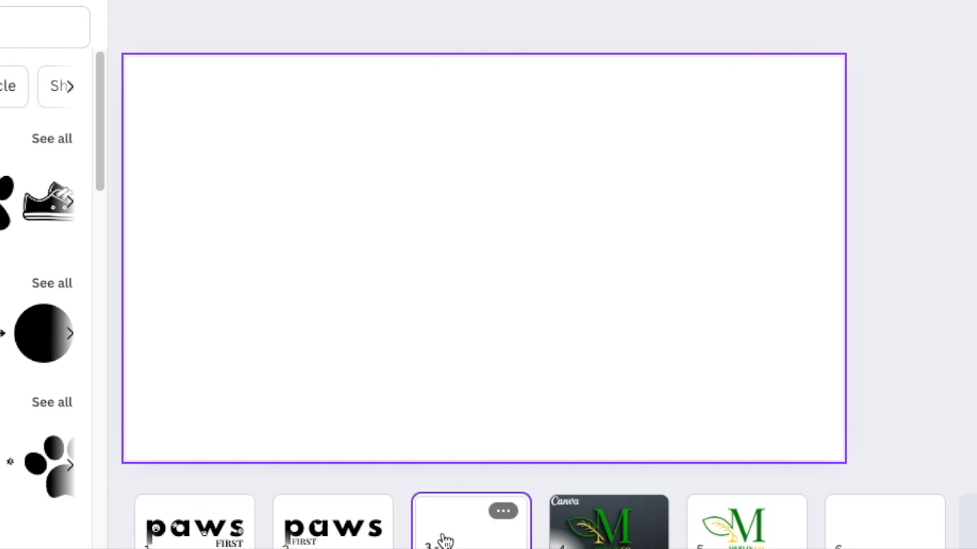
Add a new text element and bring up the font list for it
{"action": "left_click", "coordinate": [470, 522]}
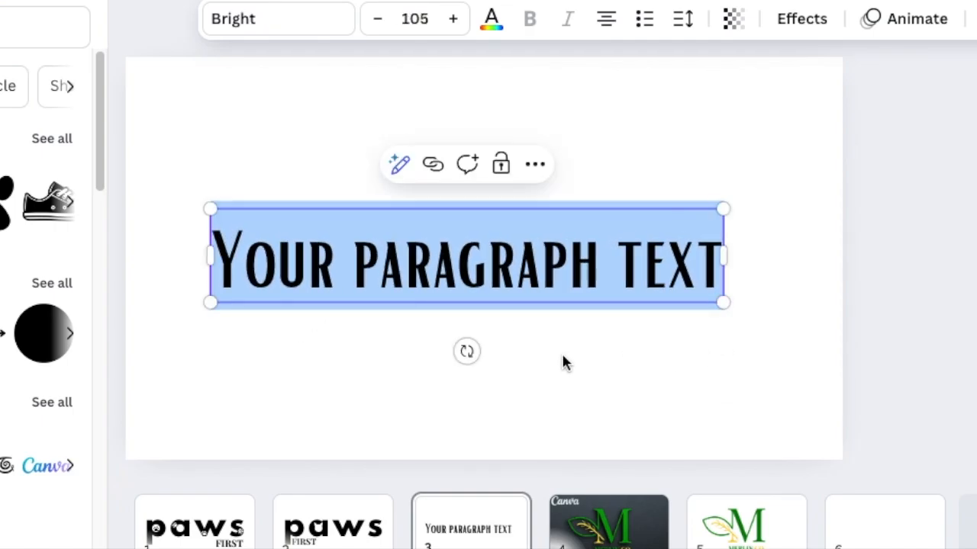
{"action": "left_click", "coordinate": [278, 19]}
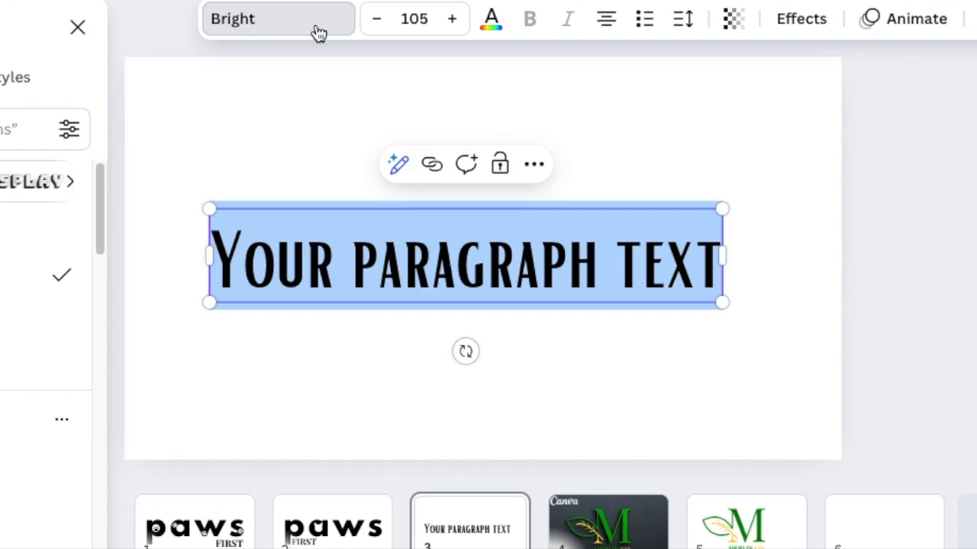
{"action": "mouse_move", "coordinate": [277, 157]}
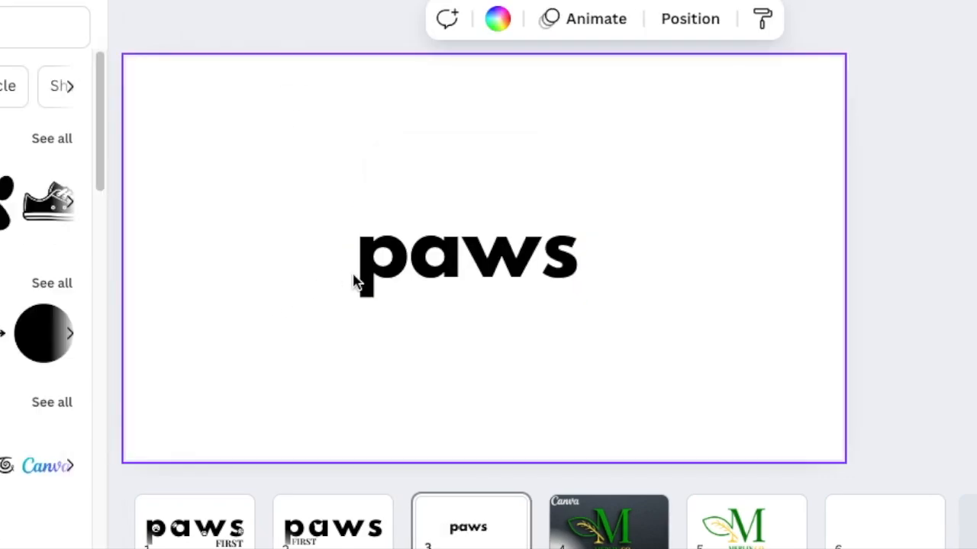
Enlarge the paws wordmark across the page by its corner handle
{"action": "left_click_drag", "start_coordinate": [580, 287], "coordinate": [739, 371]}
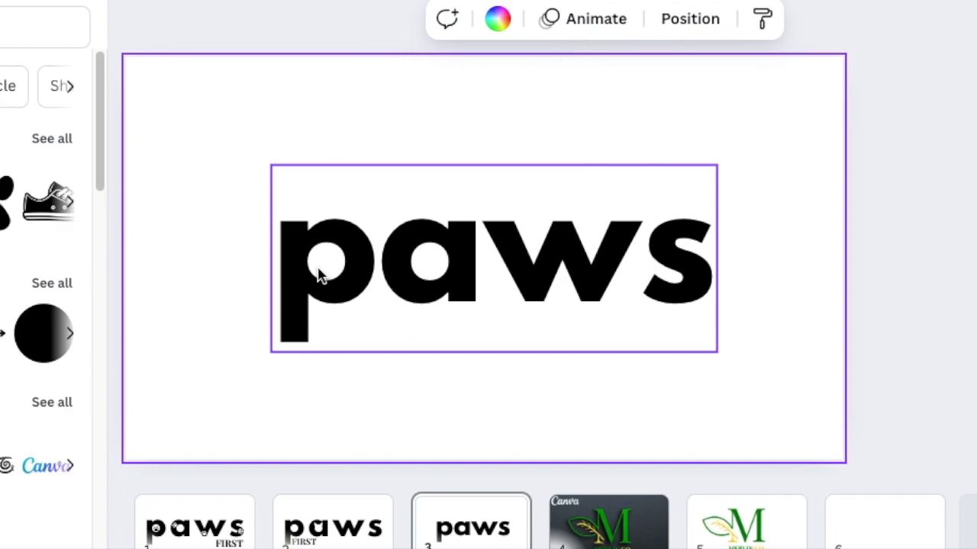
{"action": "mouse_move", "coordinate": [403, 302]}
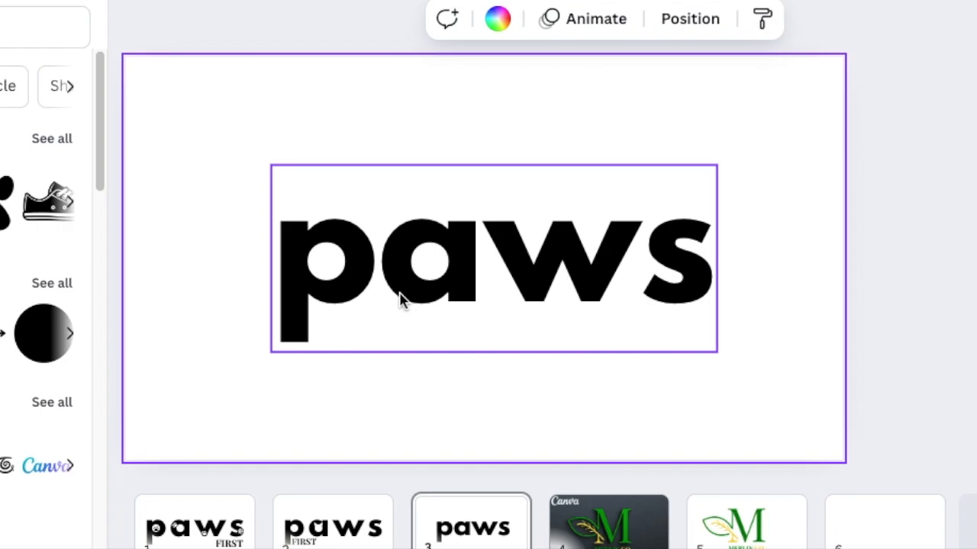
{"action": "mouse_move", "coordinate": [441, 206]}
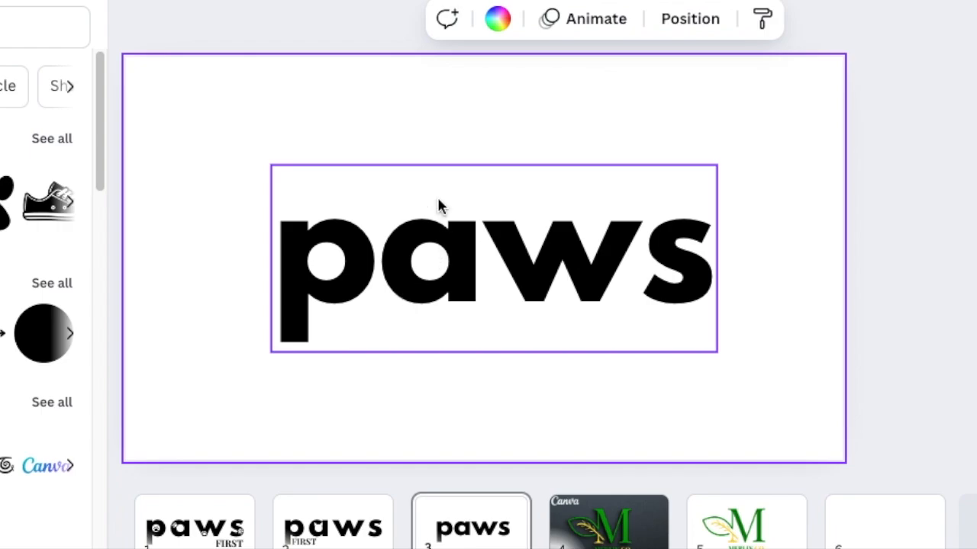
{"action": "mouse_move", "coordinate": [403, 333]}
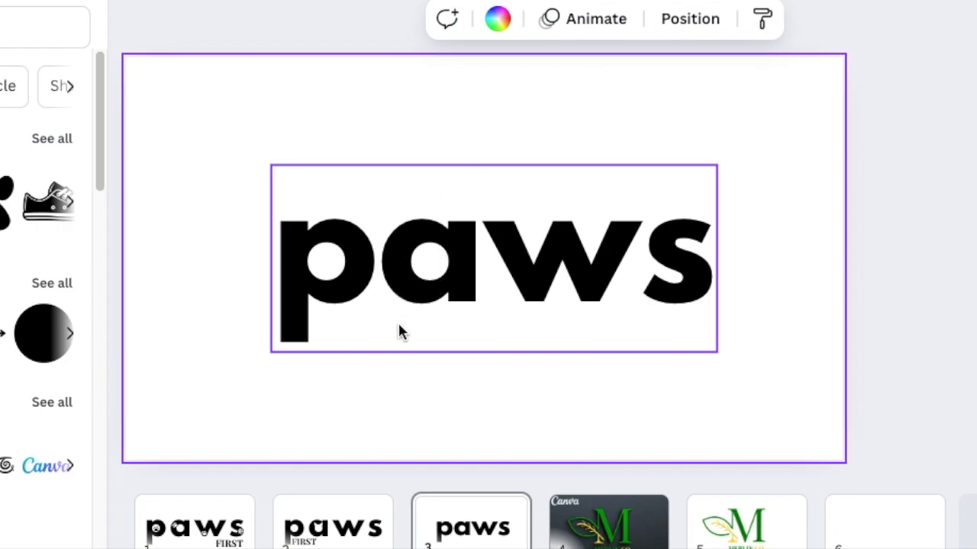
{"action": "mouse_move", "coordinate": [592, 278]}
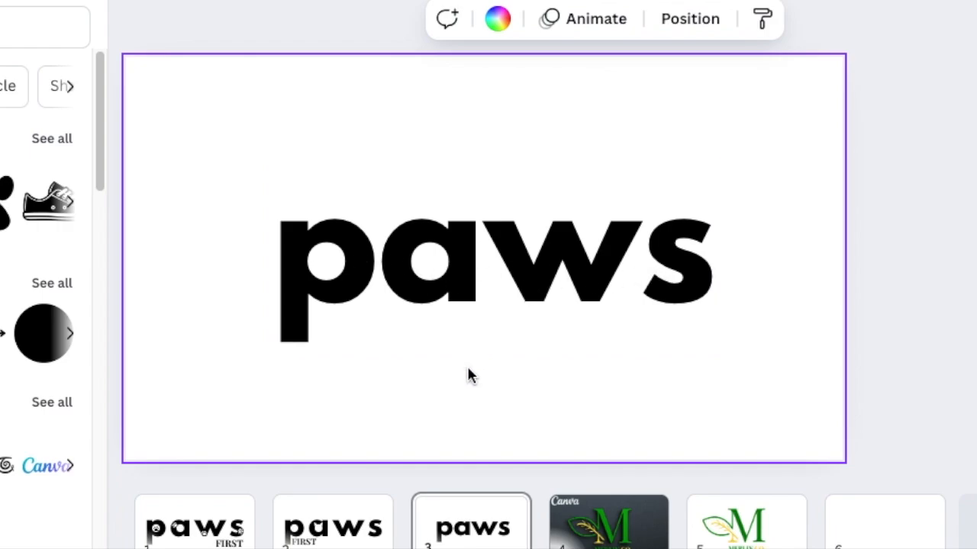
{"action": "mouse_move", "coordinate": [415, 389]}
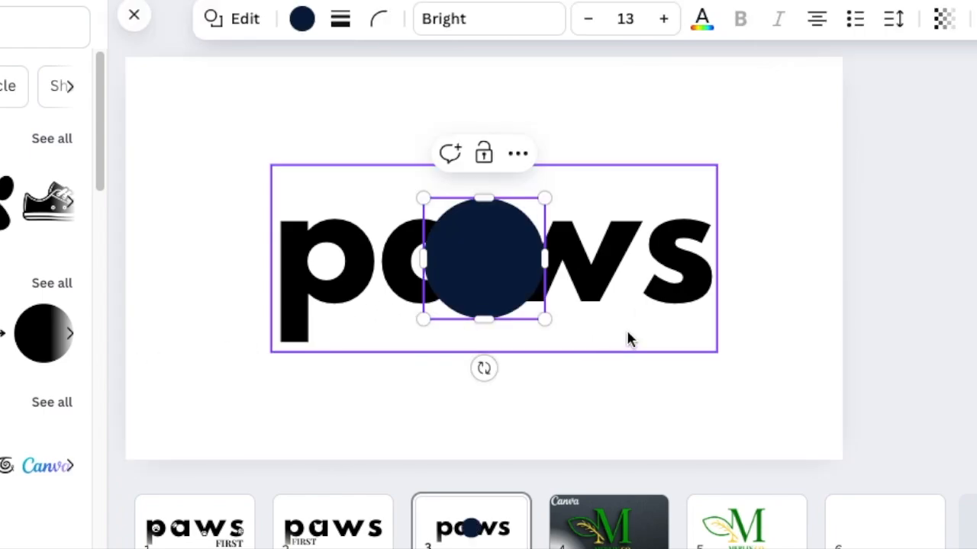
Shrink the circle into a small dot and colour it red as an eye
{"action": "left_click_drag", "start_coordinate": [543, 319], "coordinate": [470, 274]}
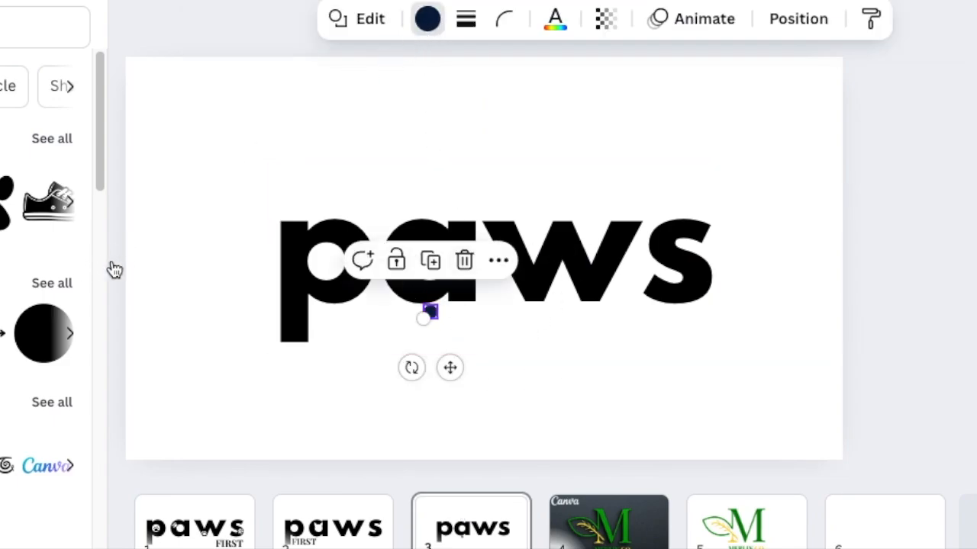
{"action": "left_click", "coordinate": [427, 18]}
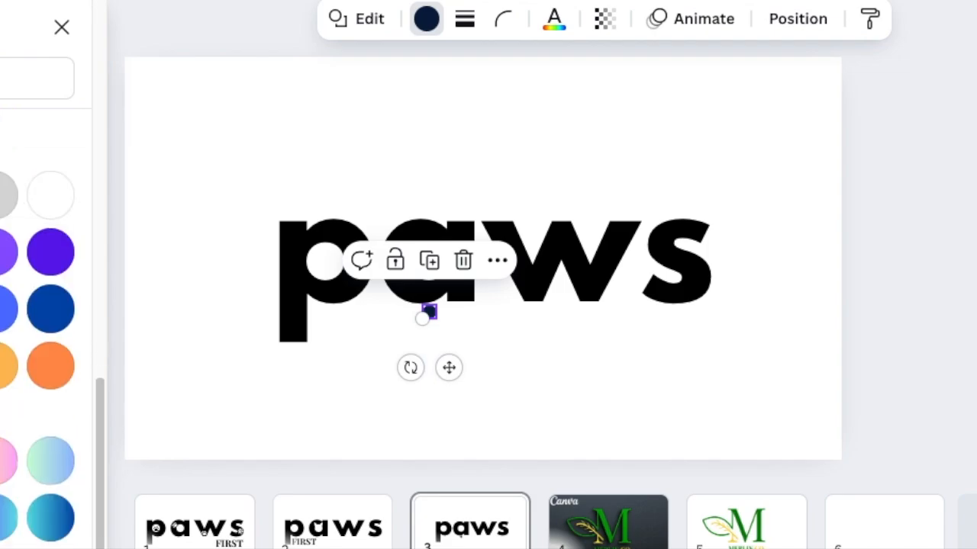
{"action": "left_click", "coordinate": [426, 18]}
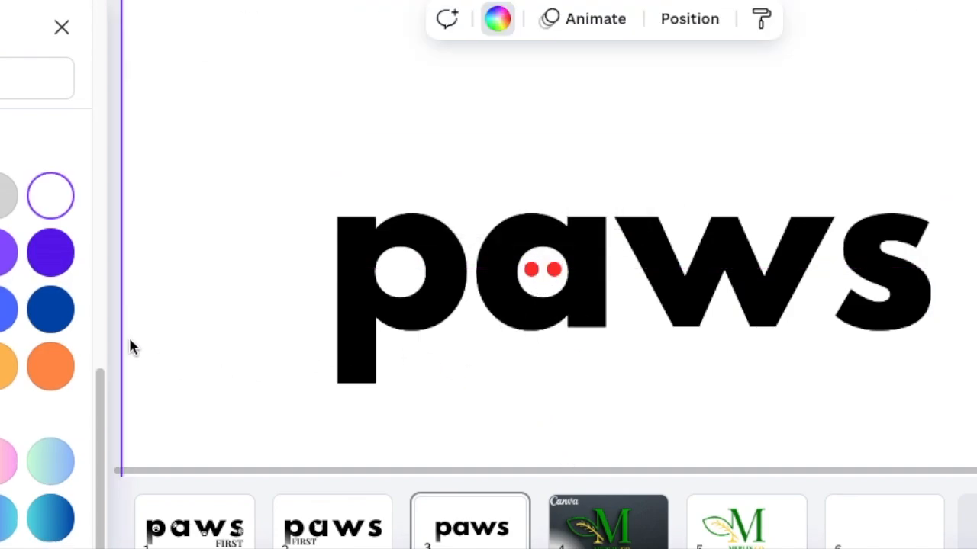
{"action": "mouse_move", "coordinate": [147, 345]}
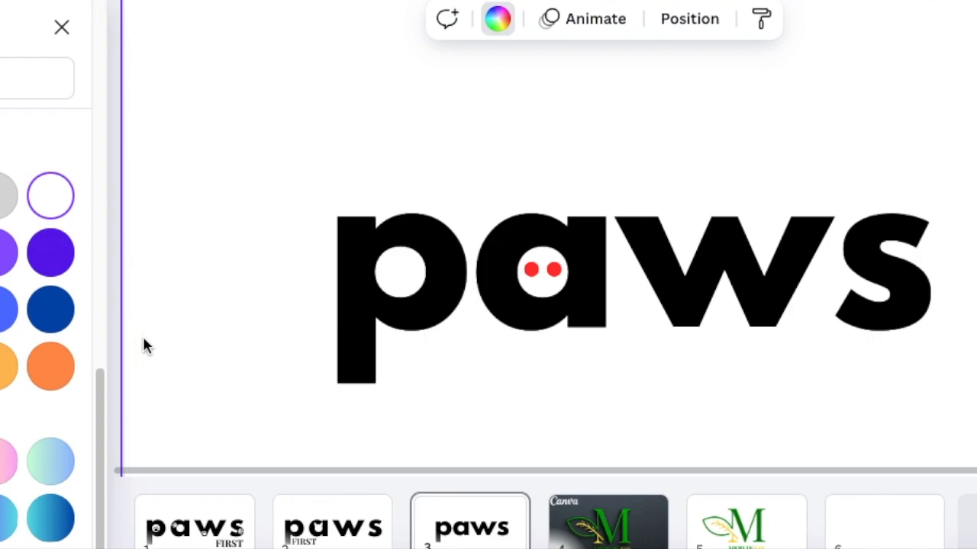
Select, deselect and reselect the paws wordmark to check it
{"action": "left_click", "coordinate": [531, 303]}
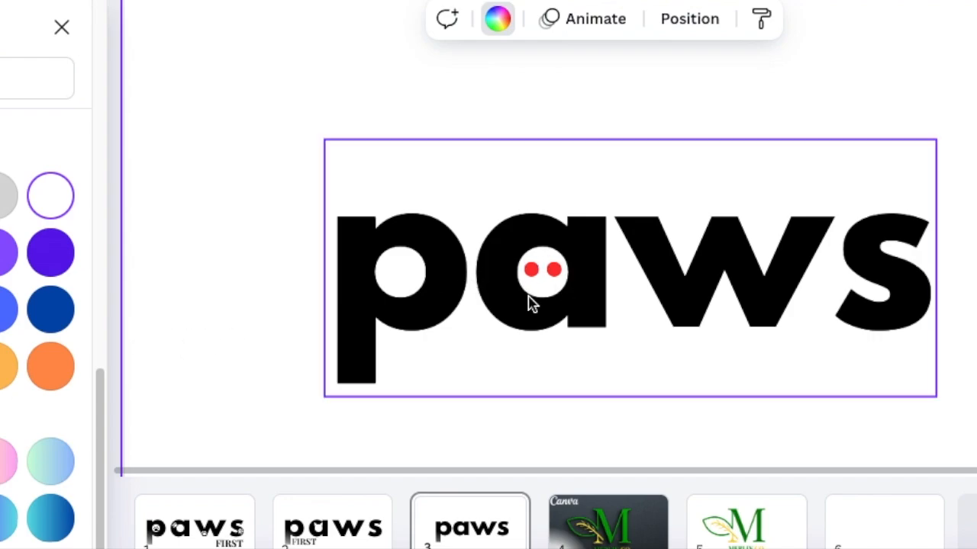
{"action": "mouse_move", "coordinate": [528, 339]}
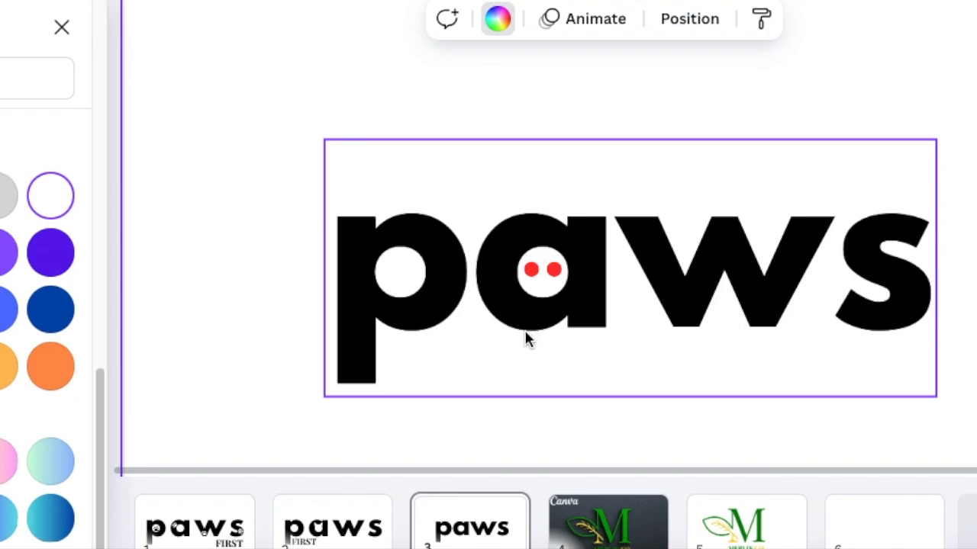
{"action": "left_click", "coordinate": [436, 427]}
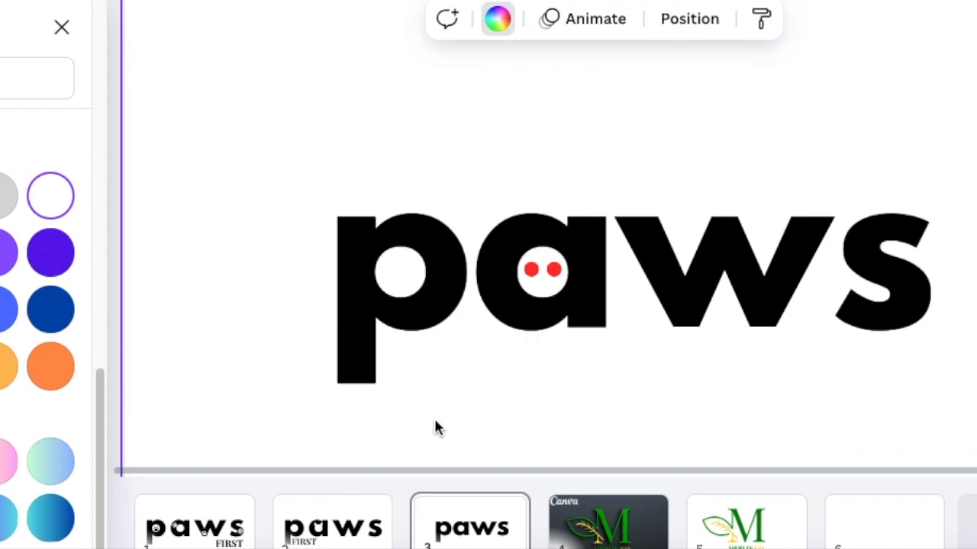
{"action": "left_click", "coordinate": [440, 214]}
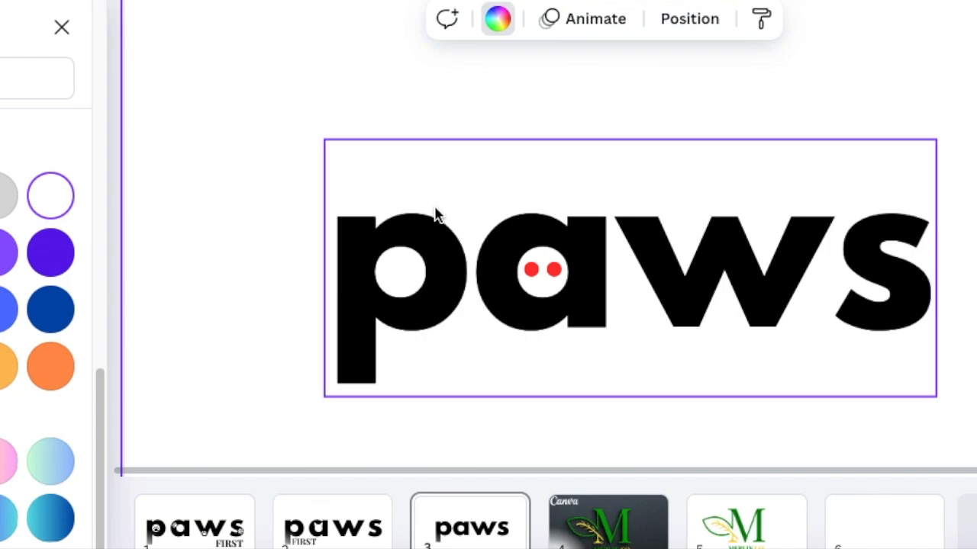
{"action": "mouse_move", "coordinate": [564, 263]}
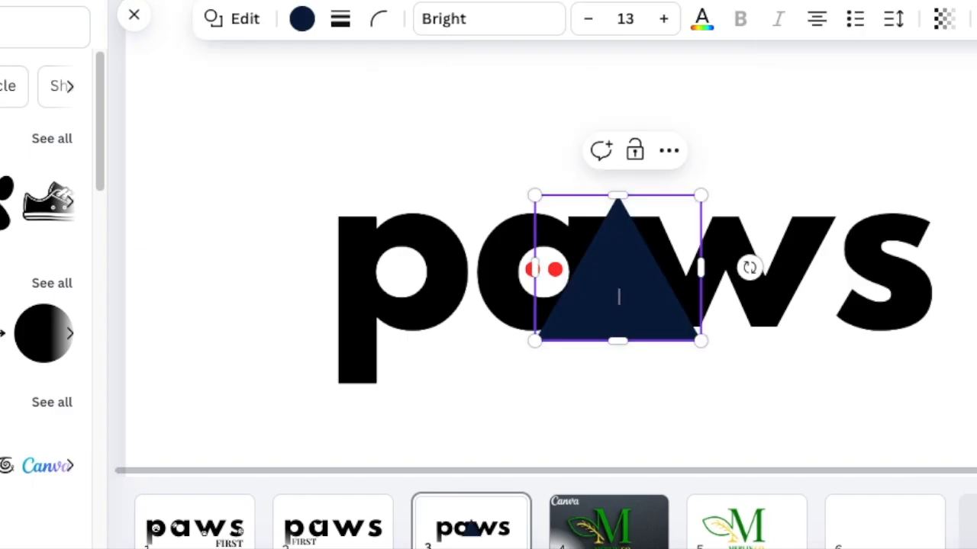
Move the triangle aside and give it slightly rounded corners
{"action": "left_click_drag", "start_coordinate": [618, 274], "coordinate": [324, 150]}
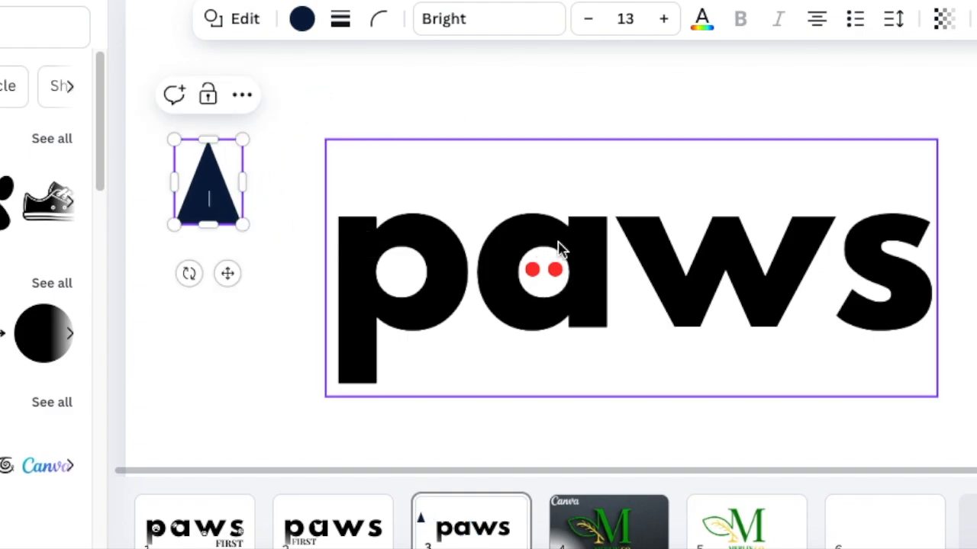
{"action": "left_click", "coordinate": [378, 18]}
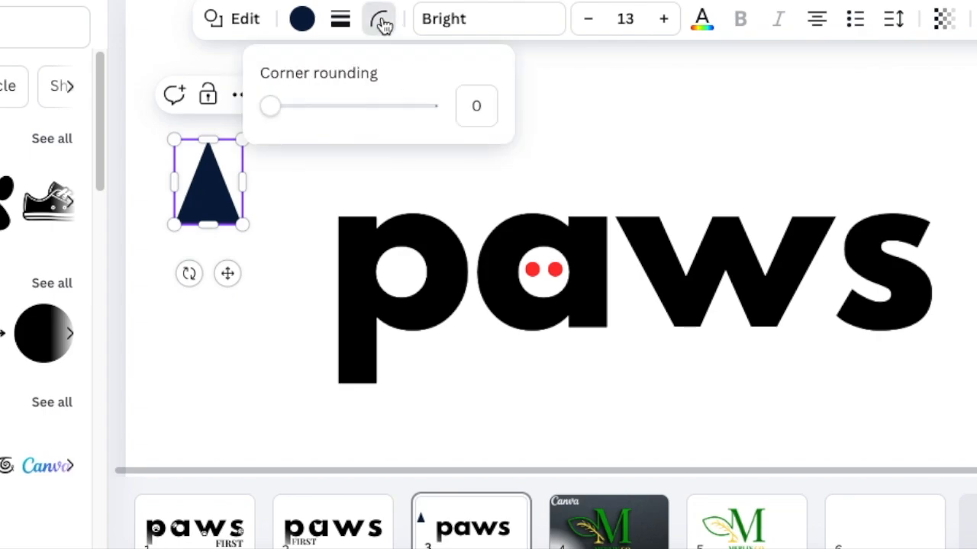
{"action": "left_click_drag", "start_coordinate": [269, 107], "coordinate": [281, 107]}
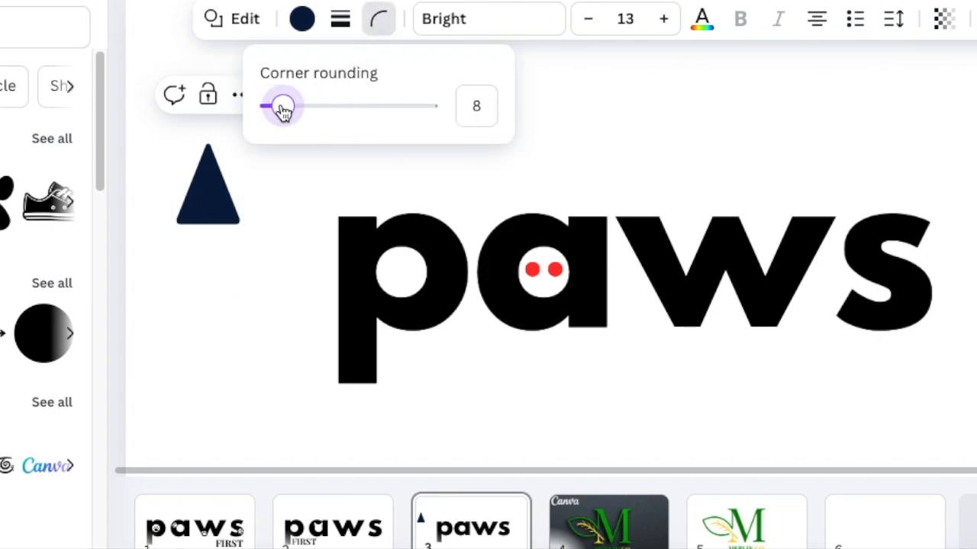
{"action": "left_click_drag", "start_coordinate": [281, 106], "coordinate": [288, 105]}
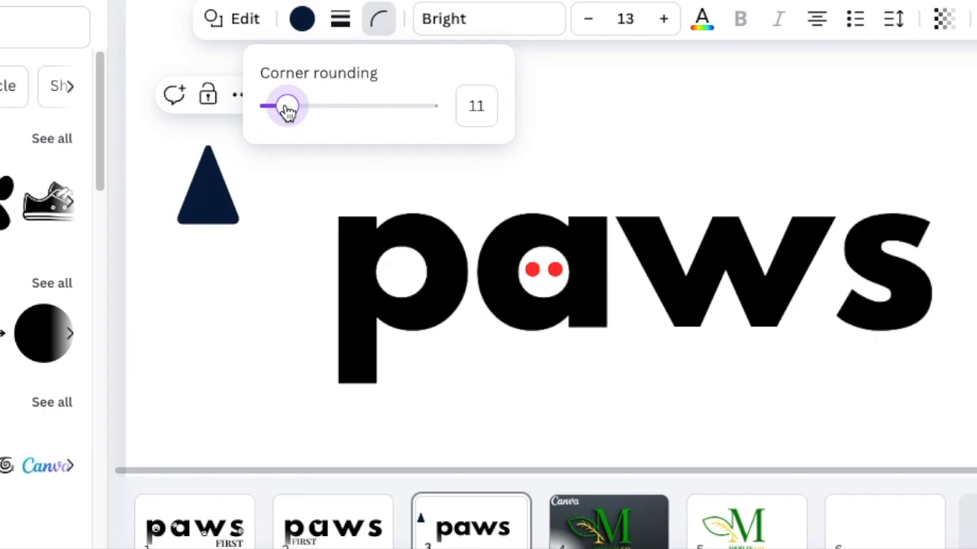
{"action": "left_click", "coordinate": [207, 186]}
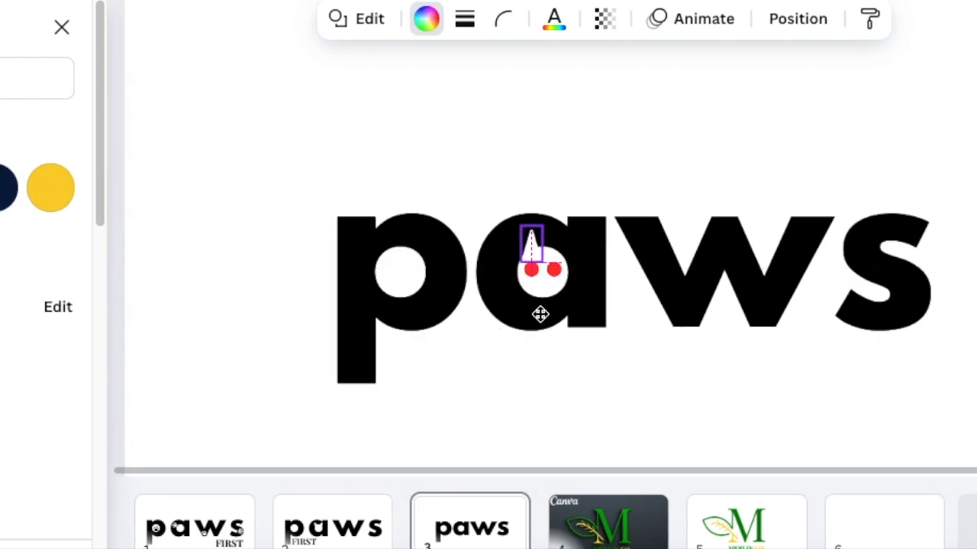
Place the ear triangle above the eyes and tilt it a few degrees
{"action": "left_click", "coordinate": [540, 314]}
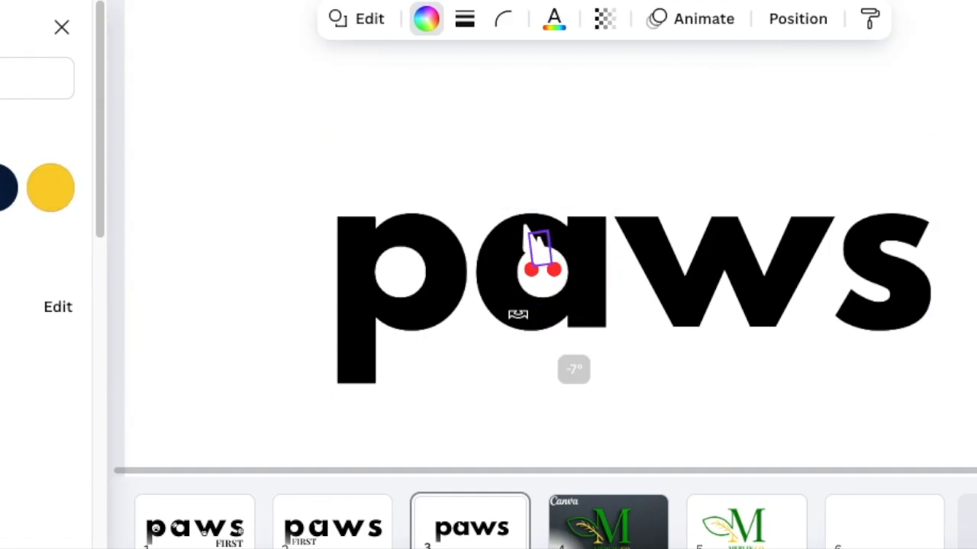
{"action": "left_click_drag", "start_coordinate": [519, 314], "coordinate": [509, 296]}
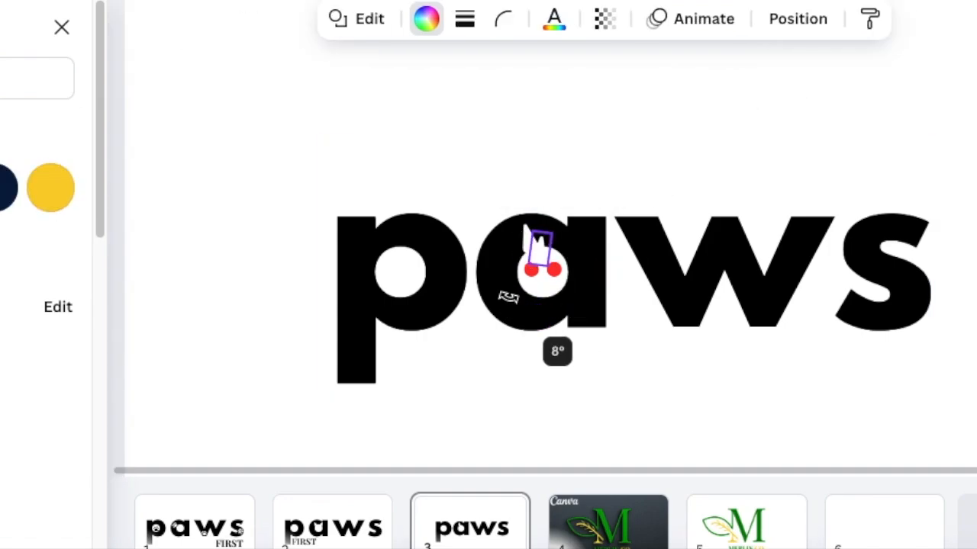
{"action": "left_click", "coordinate": [542, 267]}
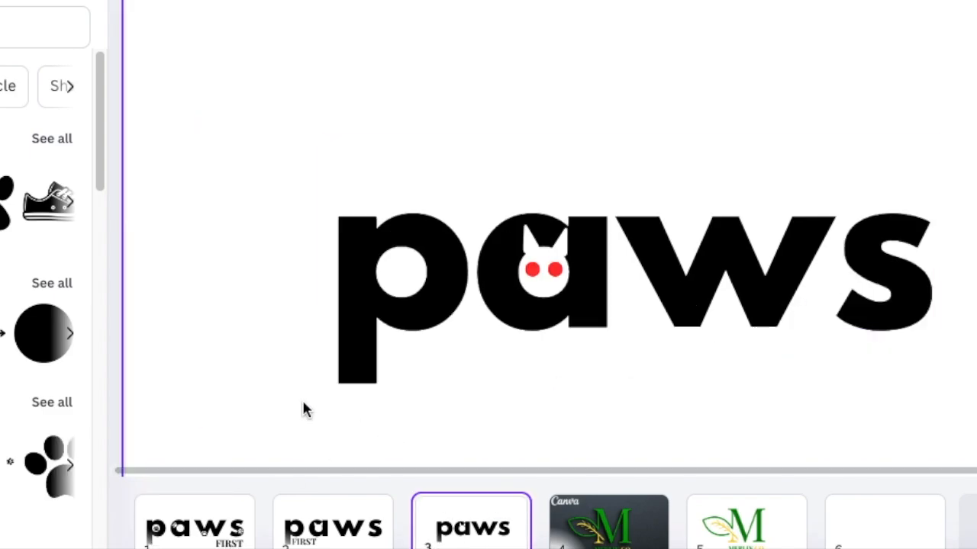
Set the FIRST tagline under the p of paws and deselect the finished logo
{"action": "left_click", "coordinate": [878, 394]}
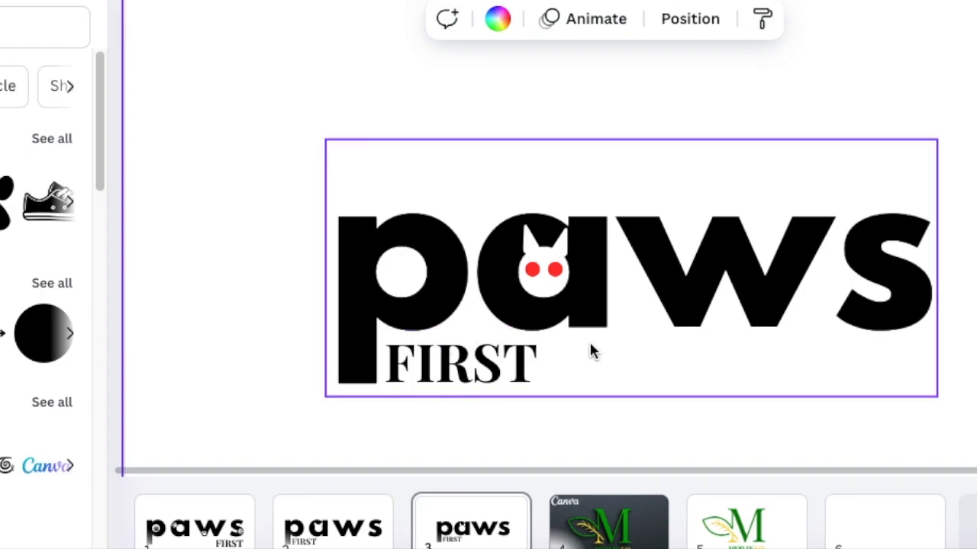
{"action": "left_click", "coordinate": [607, 435]}
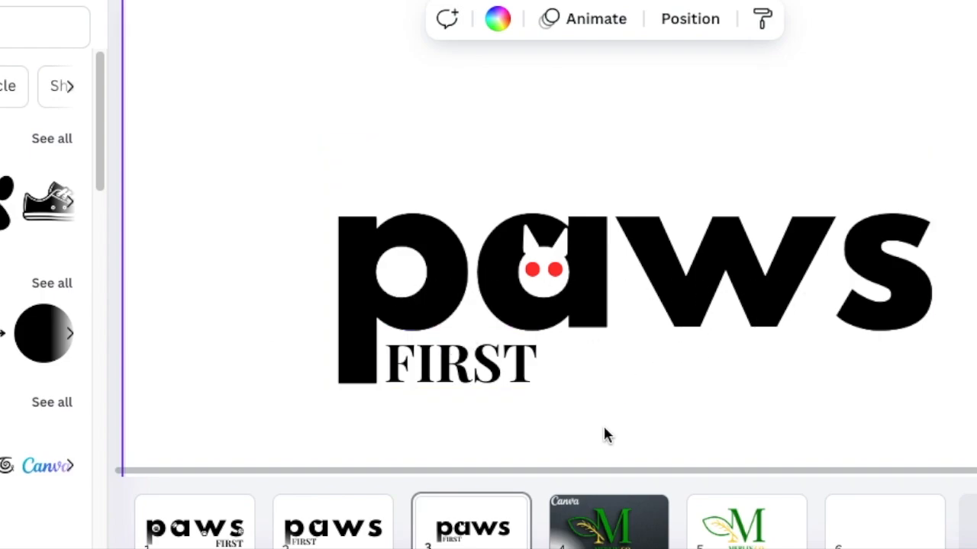
{"action": "left_click", "coordinate": [572, 278]}
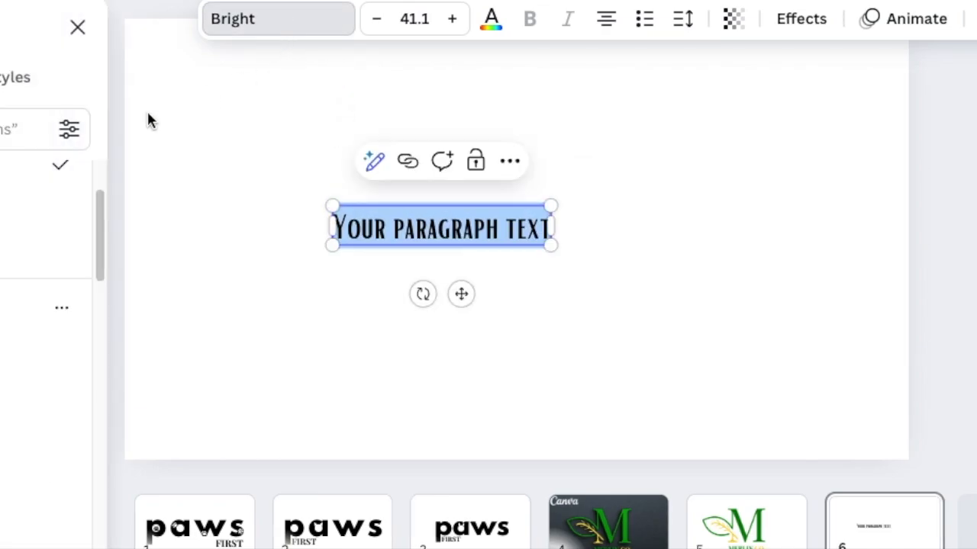
Make a large League Spartan letter G and duplicate it
{"action": "left_click", "coordinate": [277, 18]}
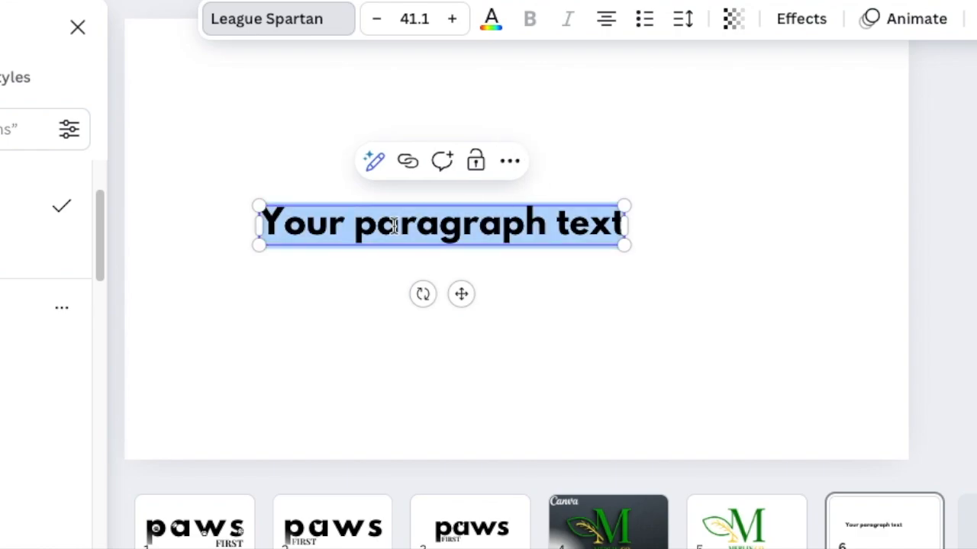
{"action": "type", "text": "G"}
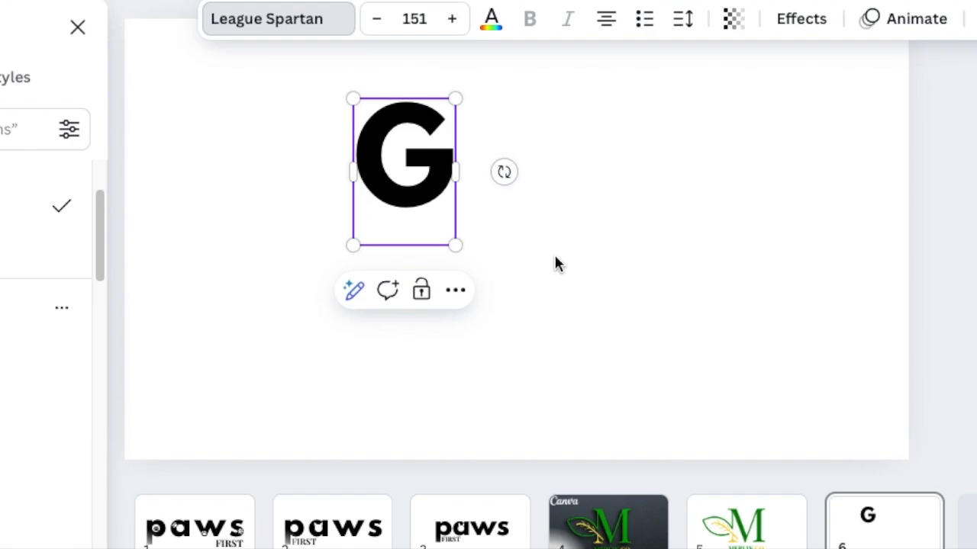
{"action": "left_click_drag", "start_coordinate": [456, 244], "coordinate": [517, 380]}
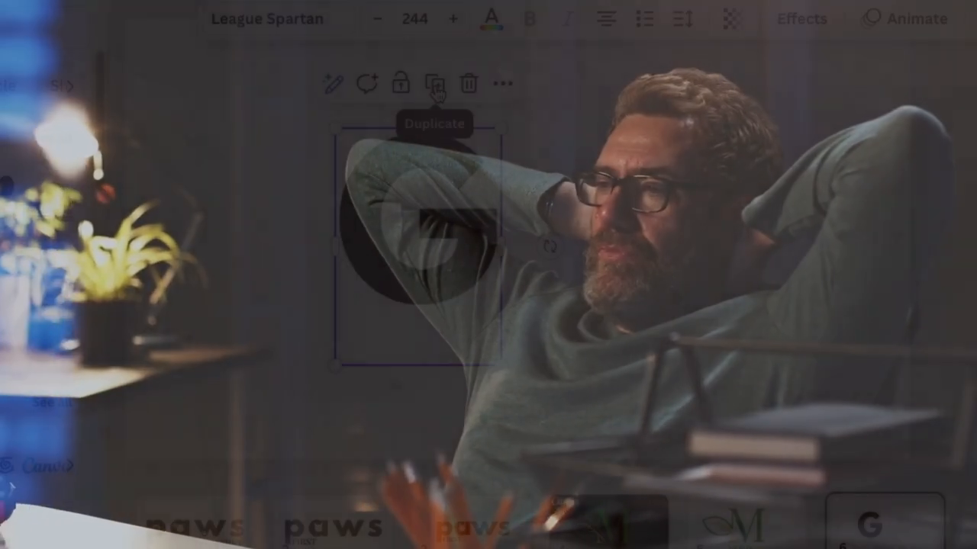
{"action": "left_click", "coordinate": [434, 84]}
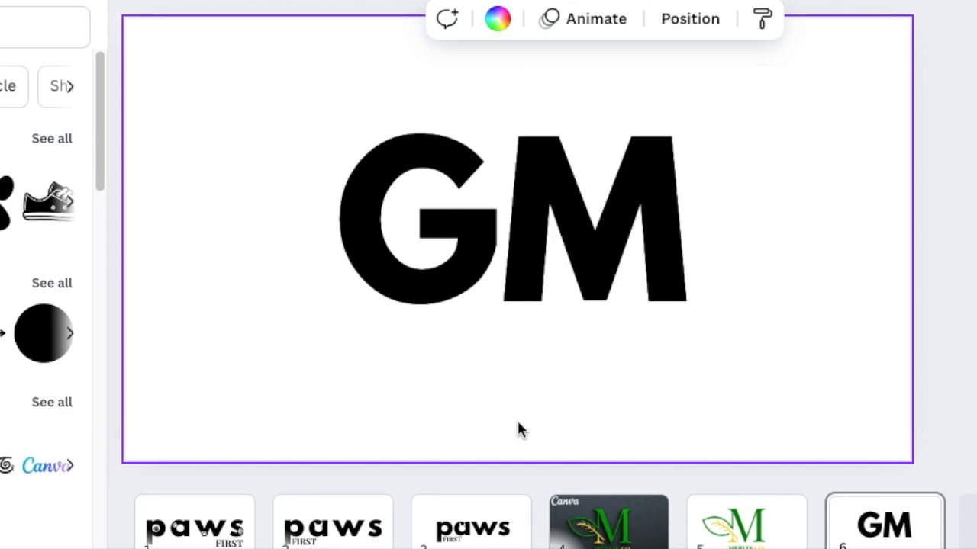
Drop the G lower and nudge it against the M's left leg so they overlap
{"action": "left_click", "coordinate": [596, 214]}
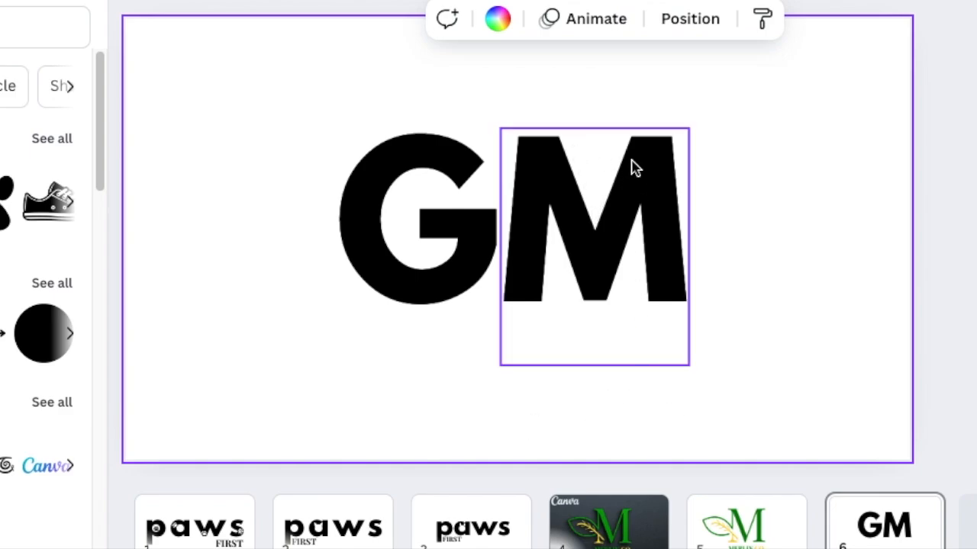
{"action": "mouse_move", "coordinate": [583, 319]}
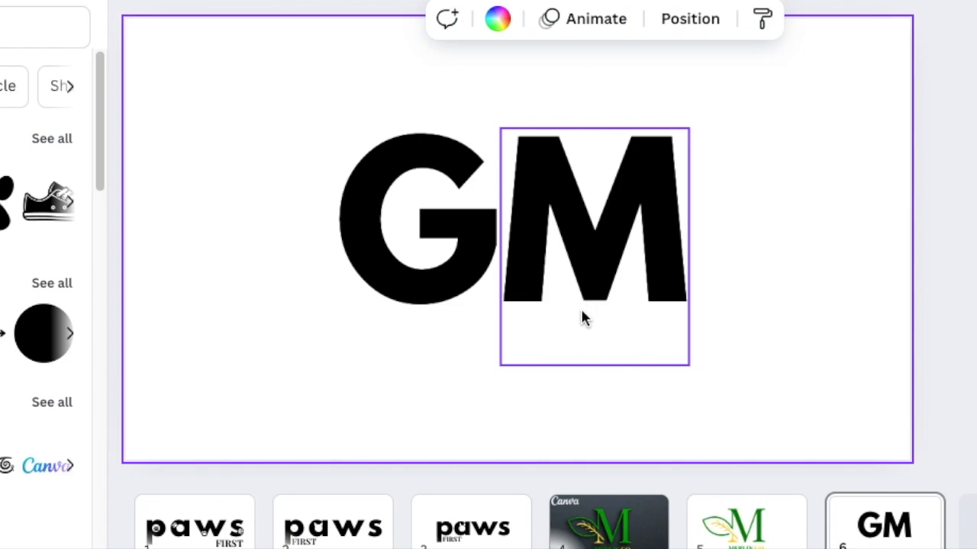
{"action": "mouse_move", "coordinate": [597, 308]}
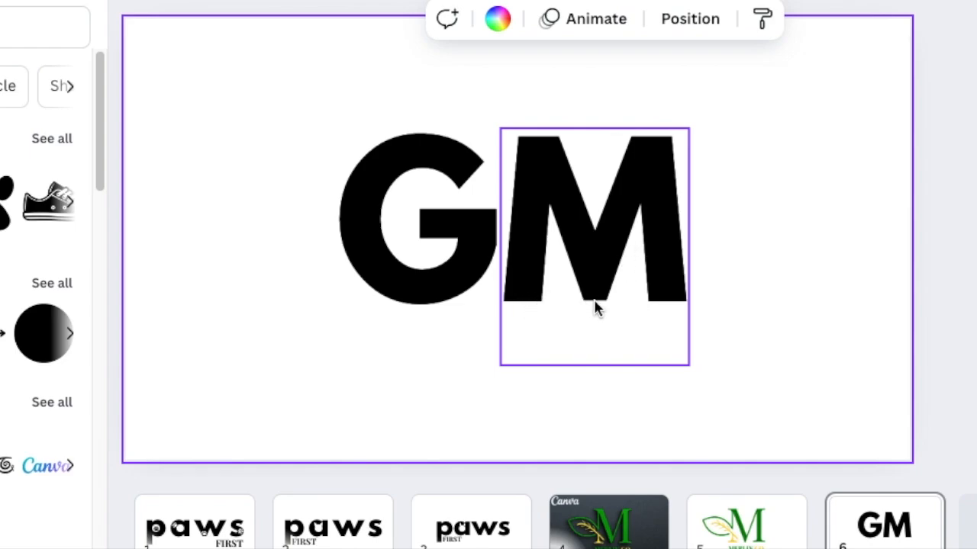
{"action": "left_click", "coordinate": [418, 221]}
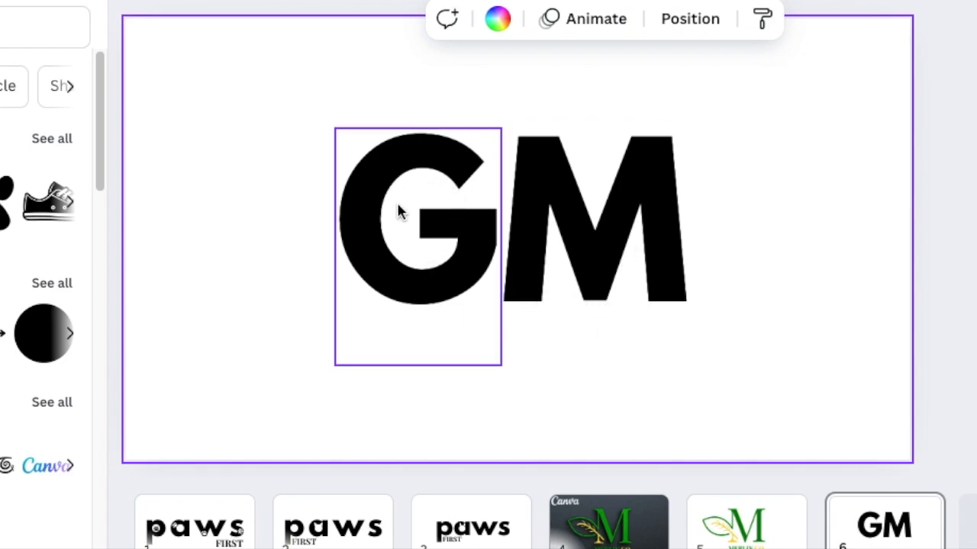
{"action": "mouse_move", "coordinate": [470, 263]}
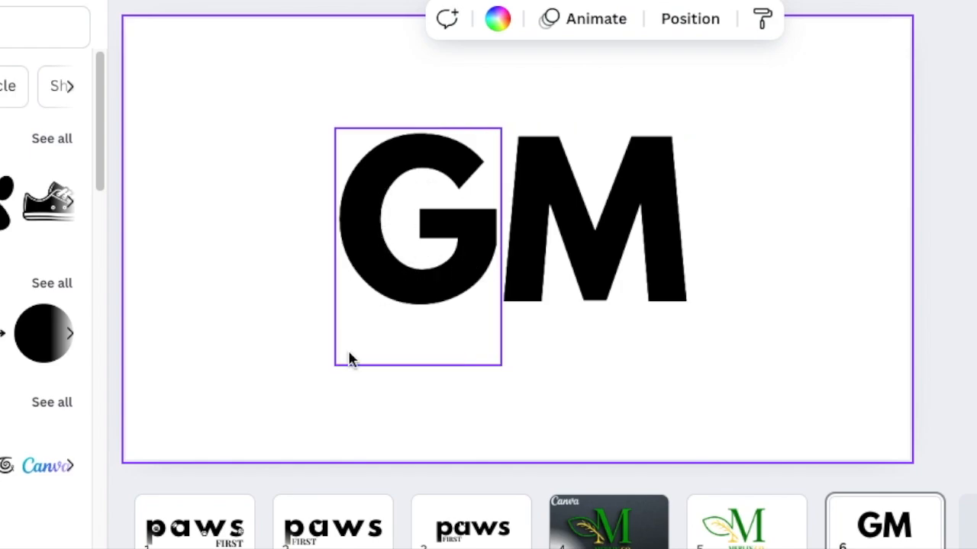
{"action": "left_click", "coordinate": [418, 222]}
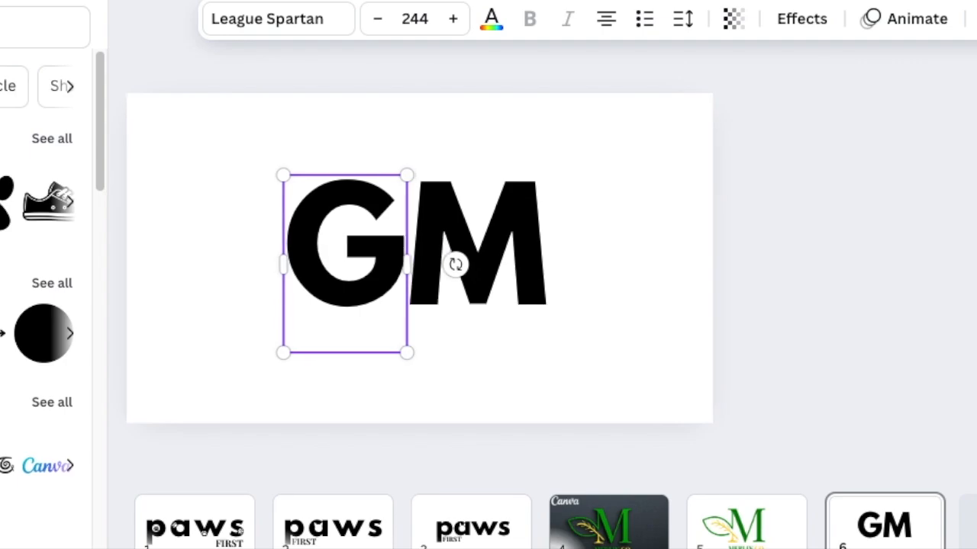
{"action": "left_click", "coordinate": [343, 267]}
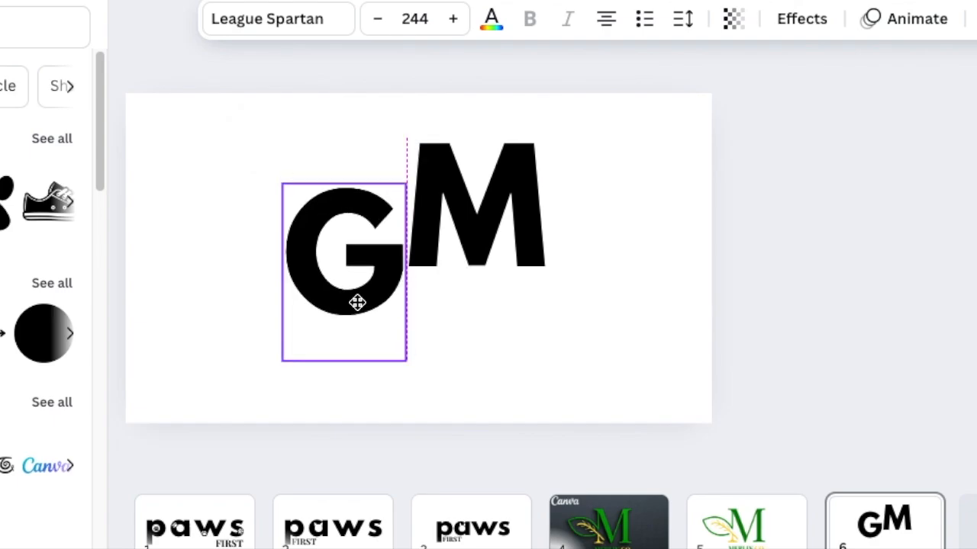
{"action": "left_click", "coordinate": [344, 275]}
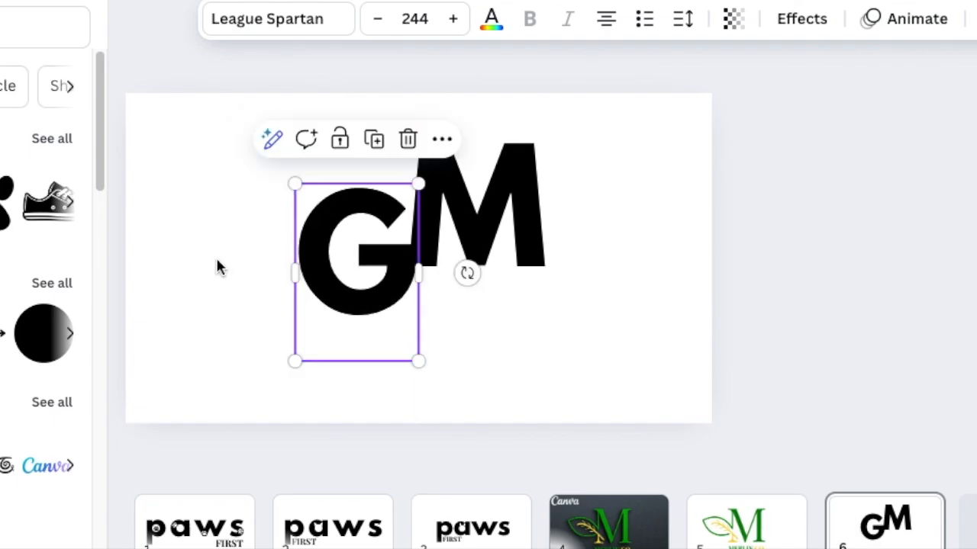
{"action": "left_click", "coordinate": [510, 352]}
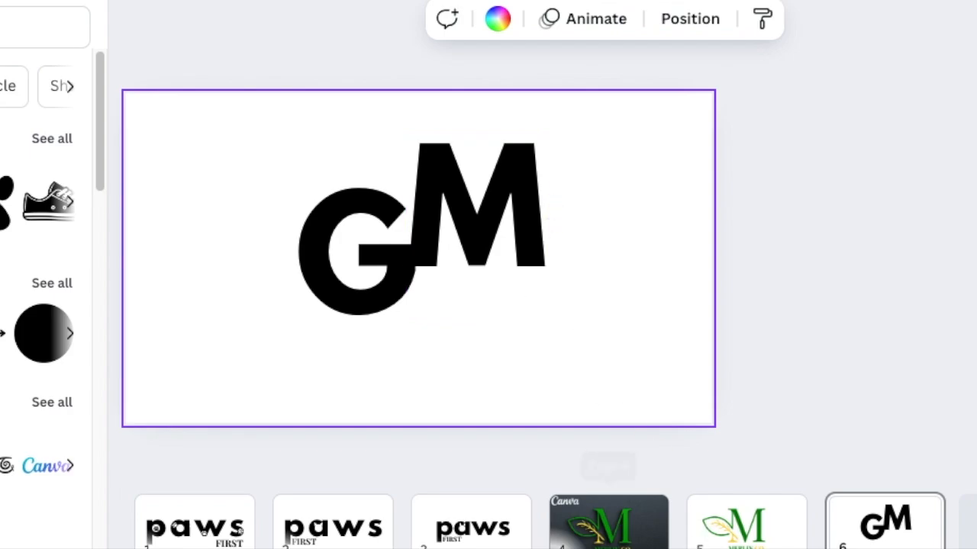
Add small dots below the GM letters and colour them red as eyes
{"action": "left_click", "coordinate": [418, 256]}
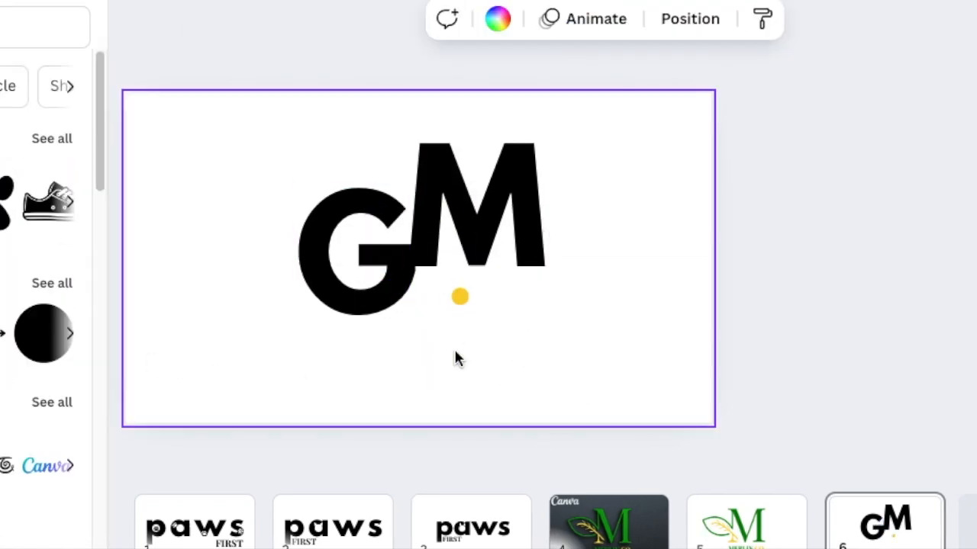
{"action": "left_click", "coordinate": [461, 296]}
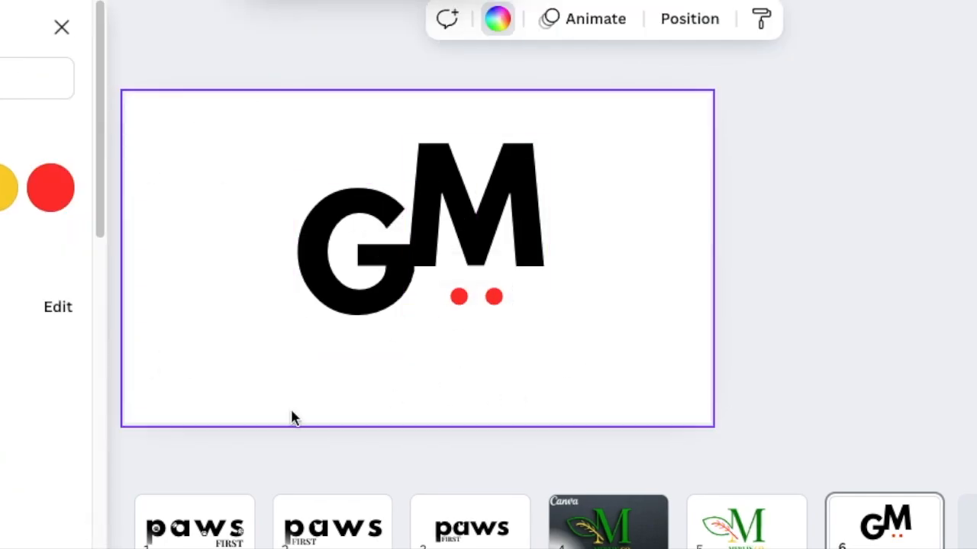
{"action": "left_click", "coordinate": [498, 19]}
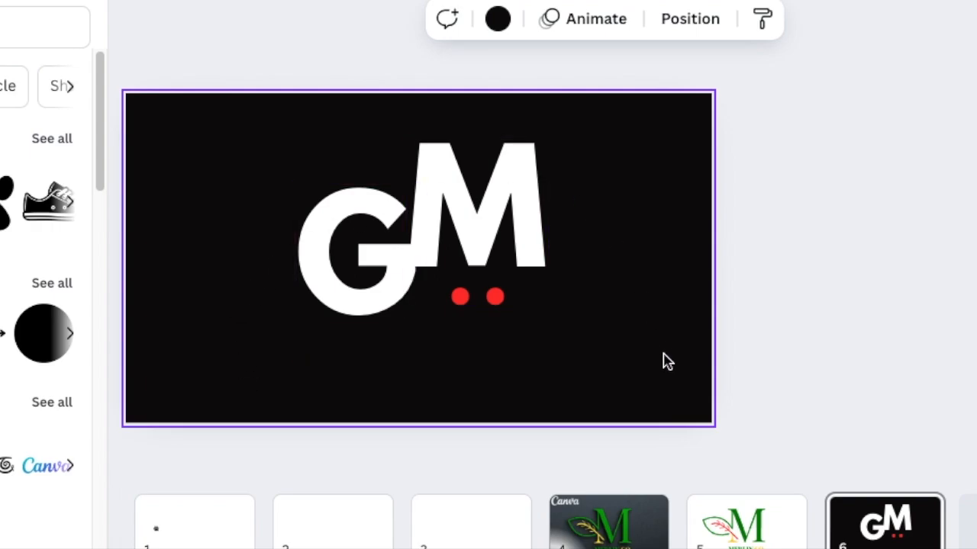
{"action": "mouse_move", "coordinate": [610, 385]}
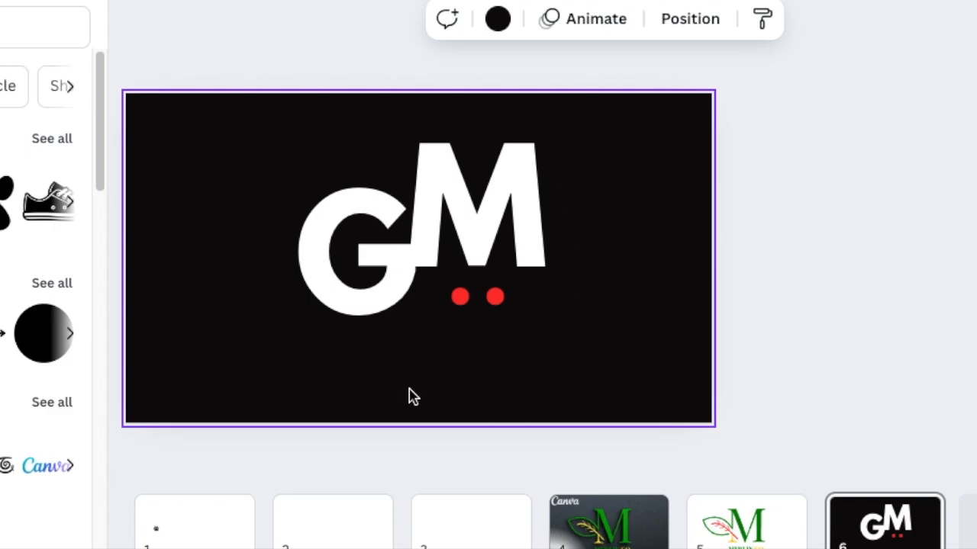
{"action": "mouse_move", "coordinate": [702, 321]}
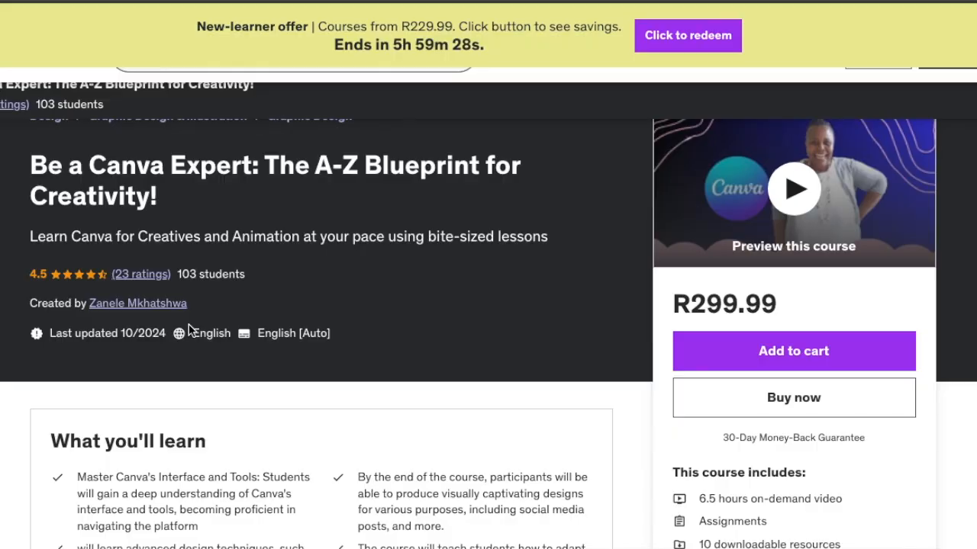
Scroll the Be a Canva Expert course page from 'What you'll learn' down to the Course content lectures
{"action": "scroll", "scroll_direction": "down", "scroll_amount": 3}
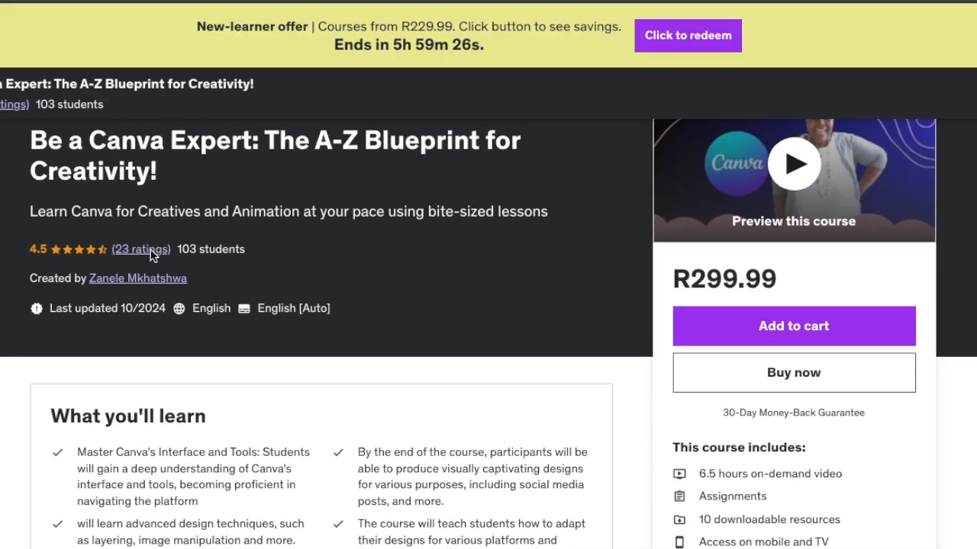
{"action": "scroll", "scroll_direction": "down", "scroll_amount": 3}
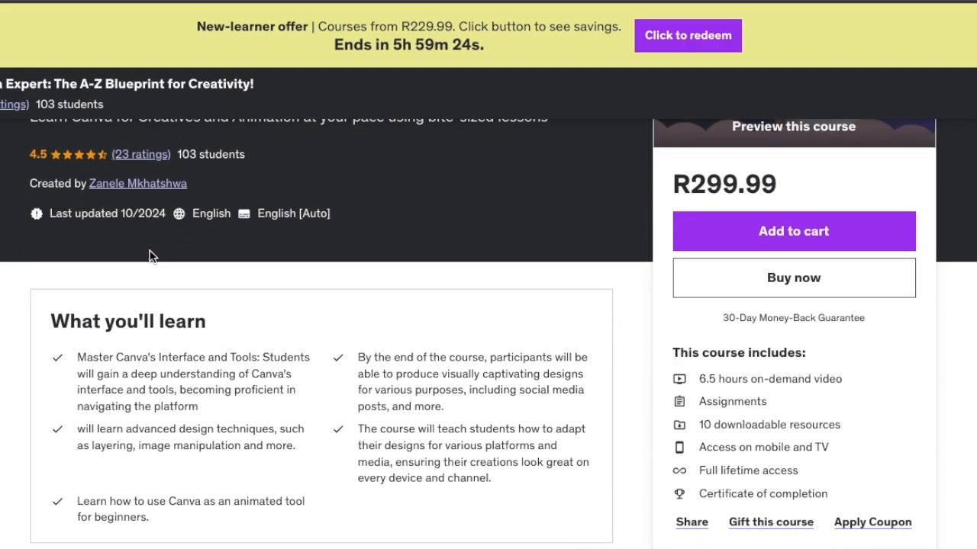
{"action": "scroll", "scroll_direction": "down", "scroll_amount": 3}
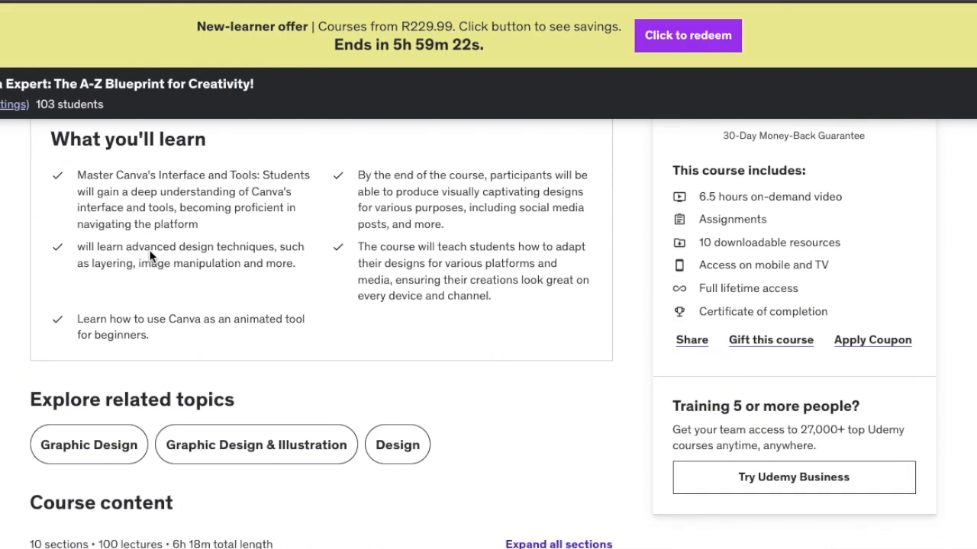
{"action": "scroll", "scroll_direction": "down", "scroll_amount": 3}
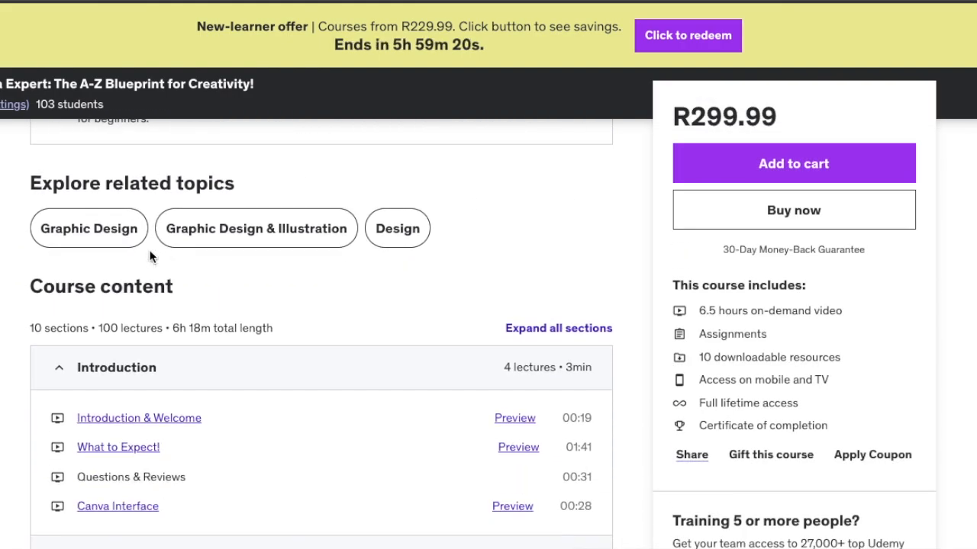
{"action": "scroll", "scroll_direction": "down", "scroll_amount": 3}
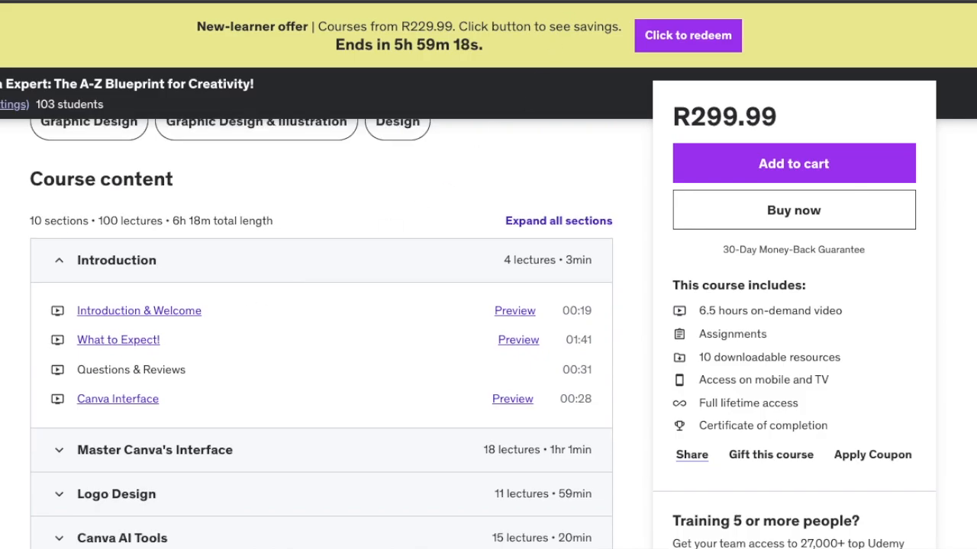